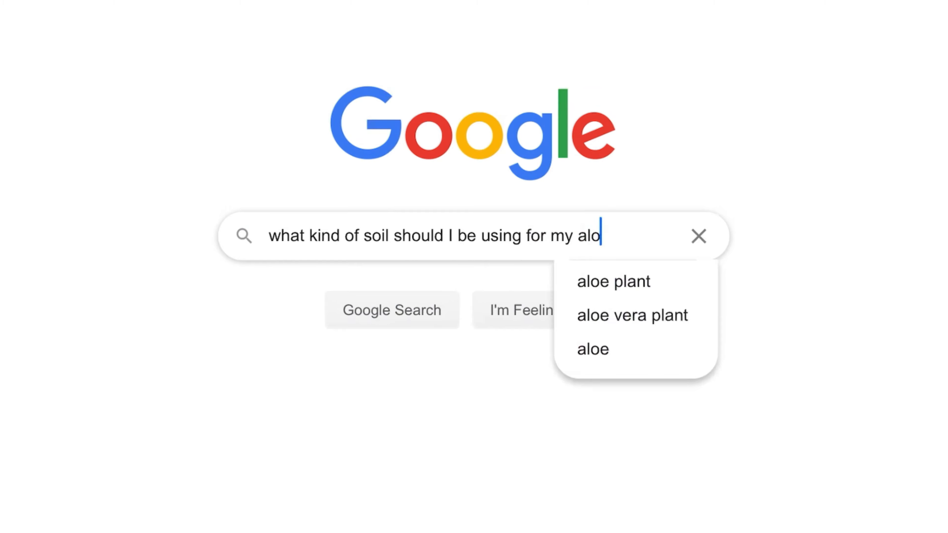
{"action": "type", "text": "vera plan"}
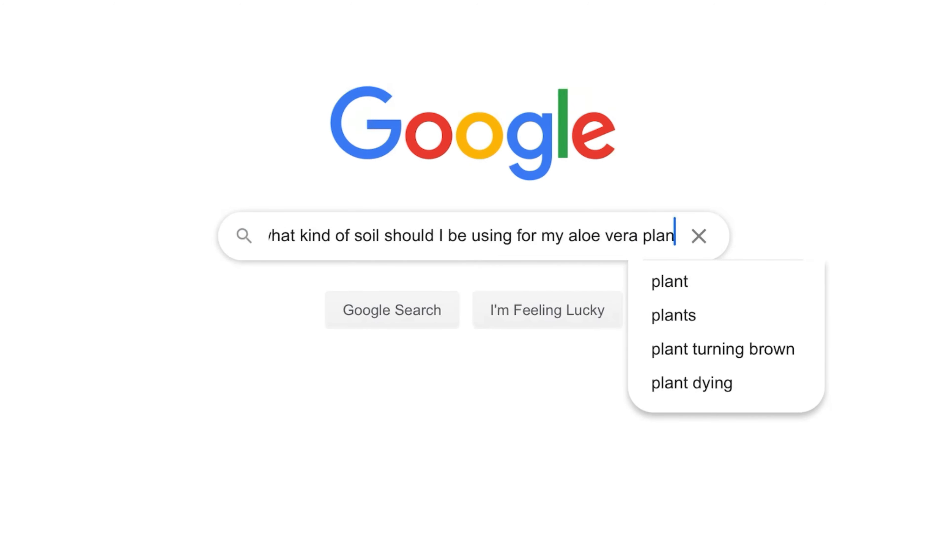